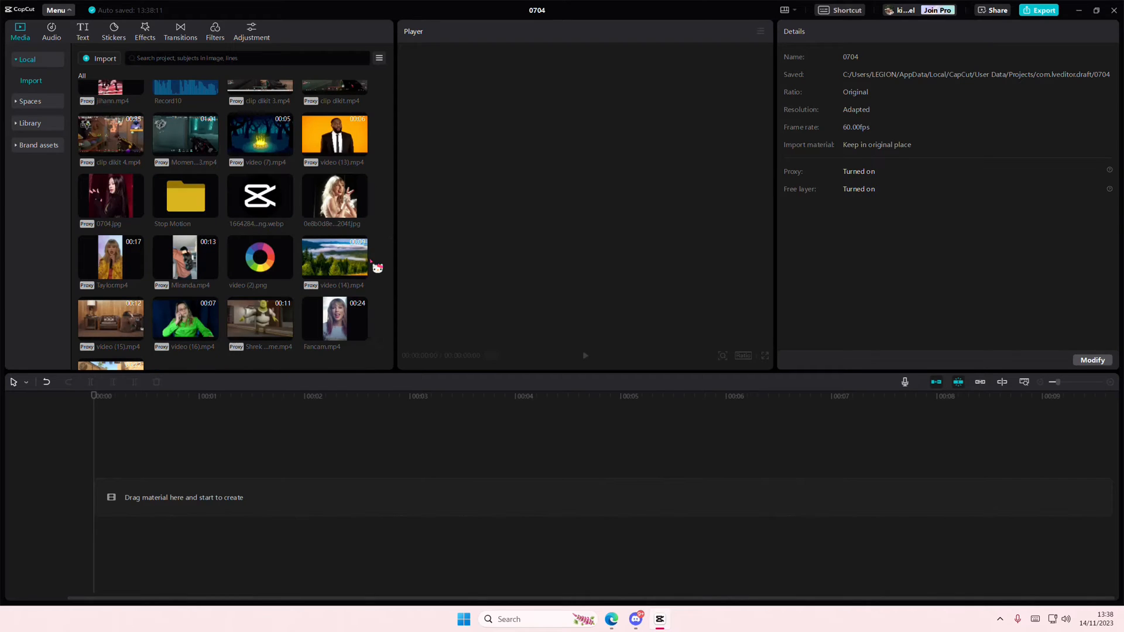
# Step: Line up clips (11), (12), (14) and (15) in sequence on the timeline track
pyautogui.scroll(-3)
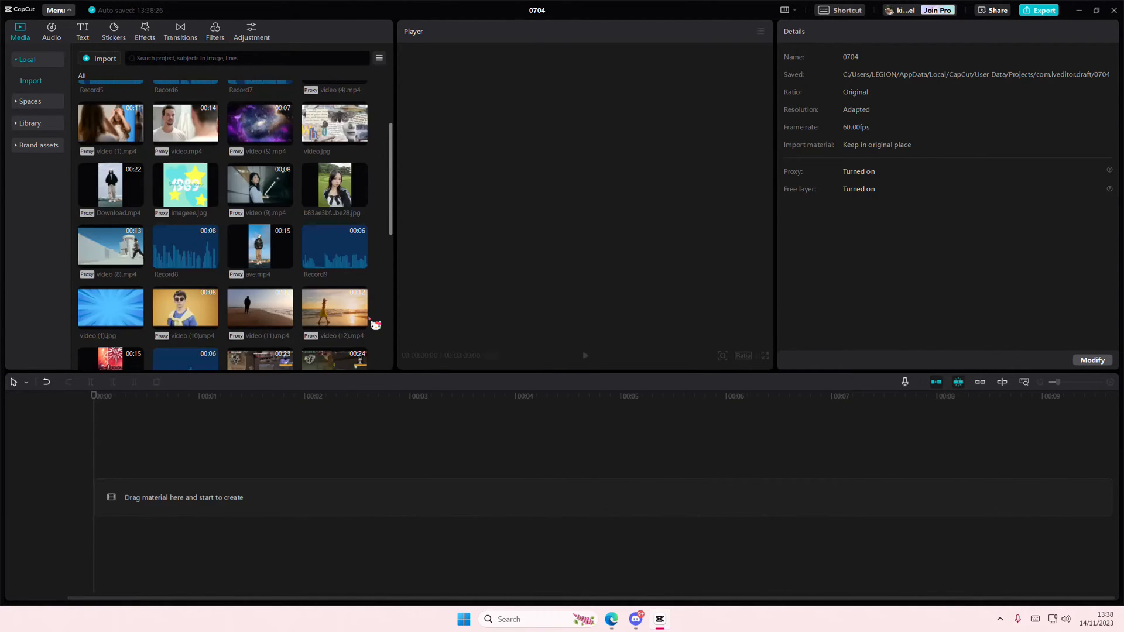
pyautogui.scroll(-3)
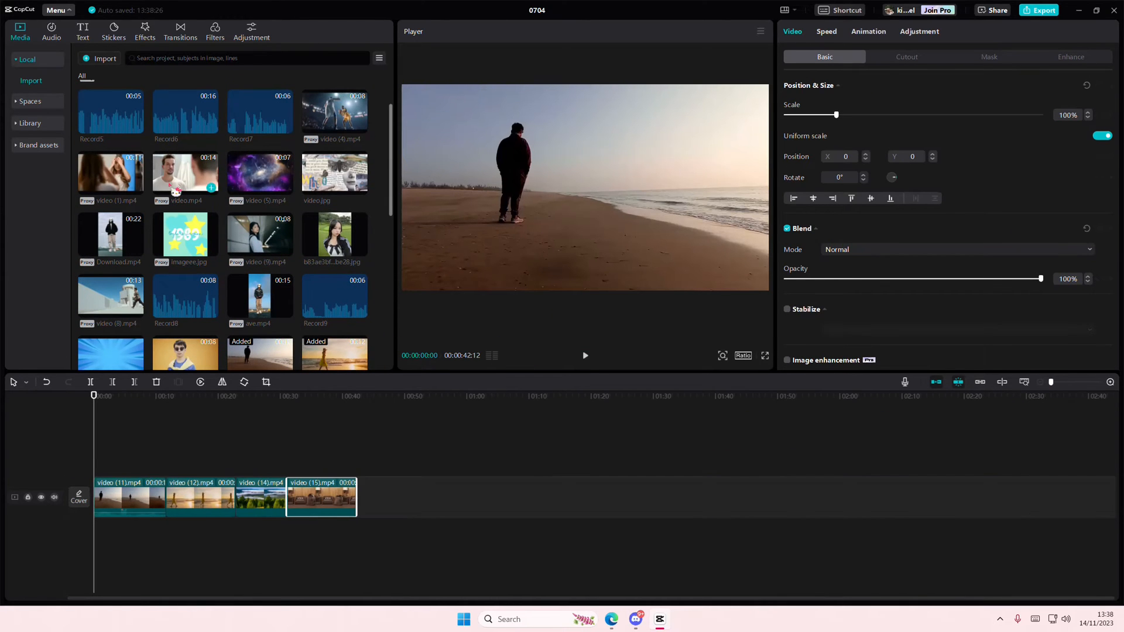
pyautogui.click(179, 29)
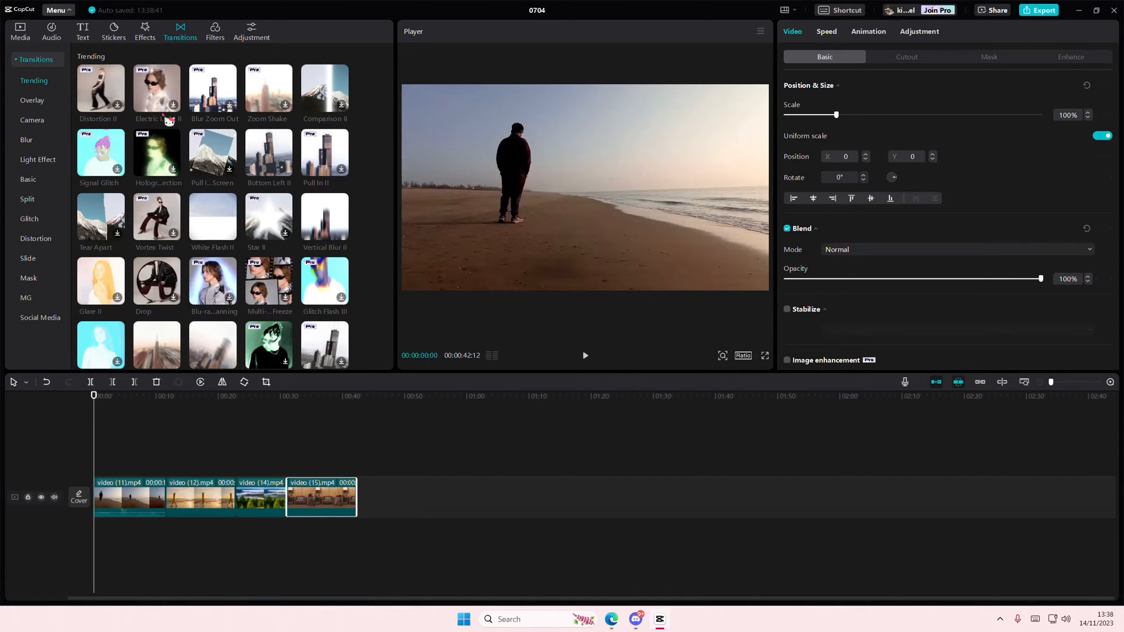
# Step: Scroll the Trending transitions list down until Pull Out comes into view
pyautogui.scroll(-3)
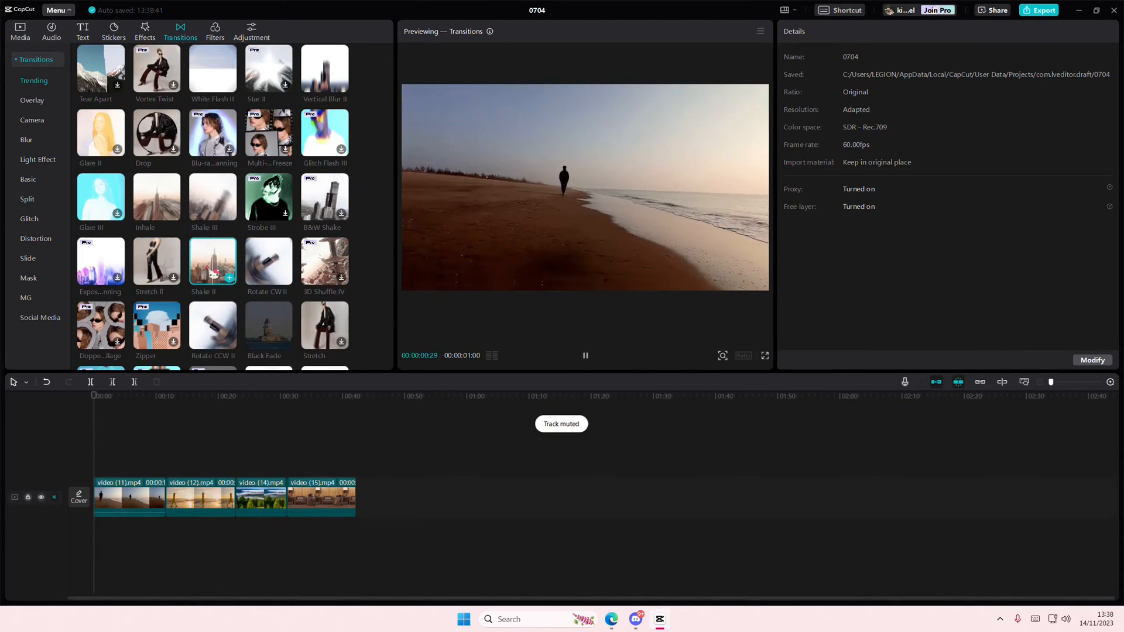
pyautogui.scroll(-3)
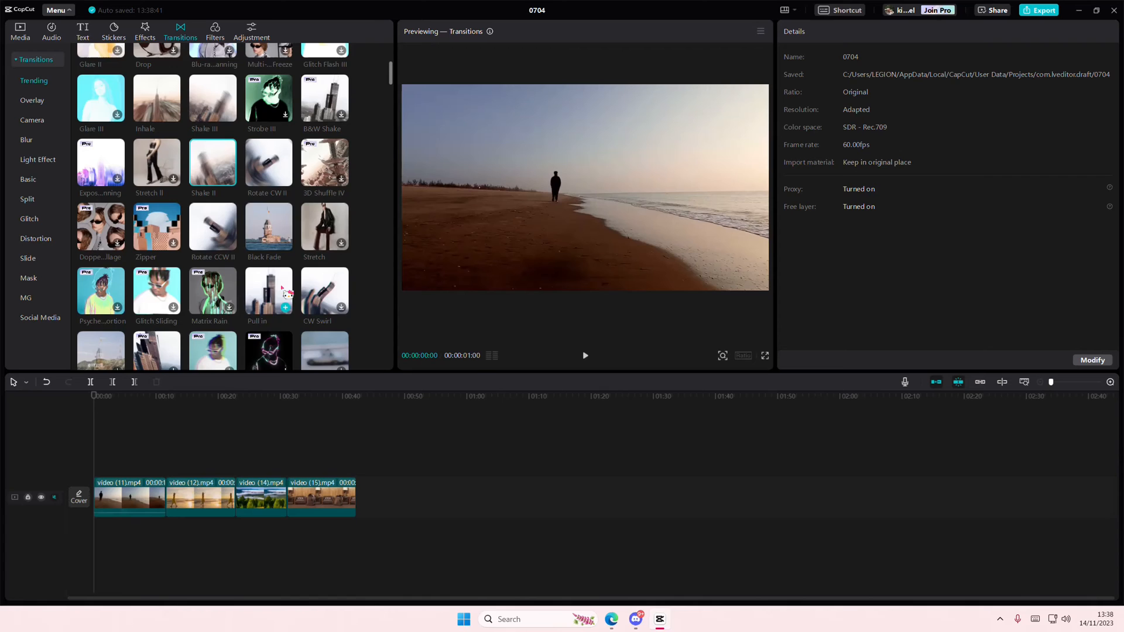
pyautogui.scroll(-3)
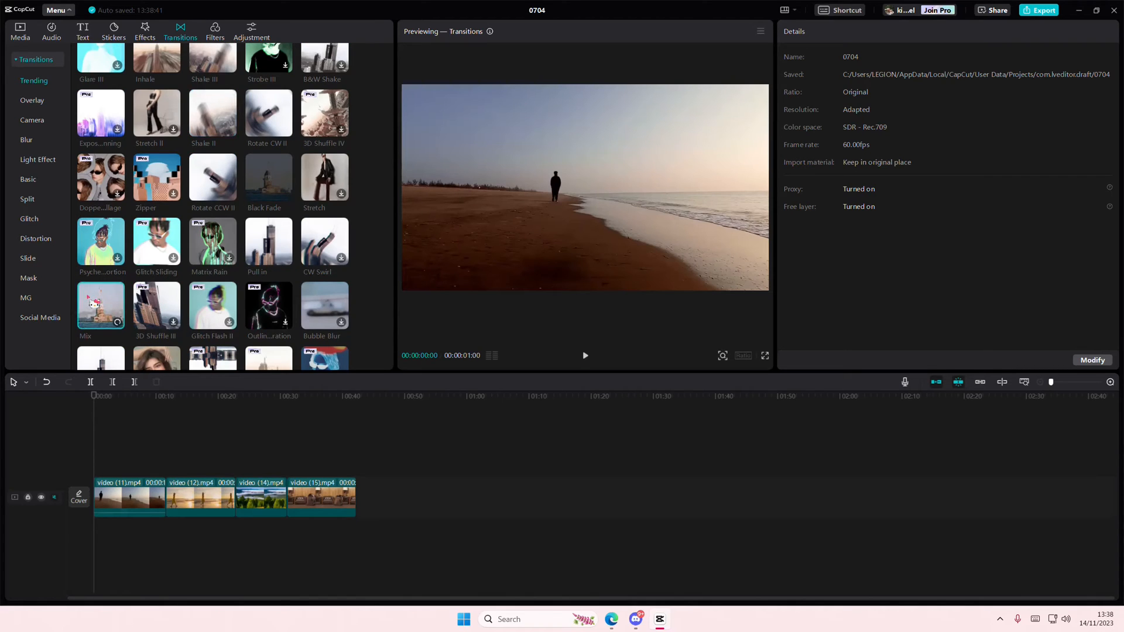
pyautogui.scroll(-3)
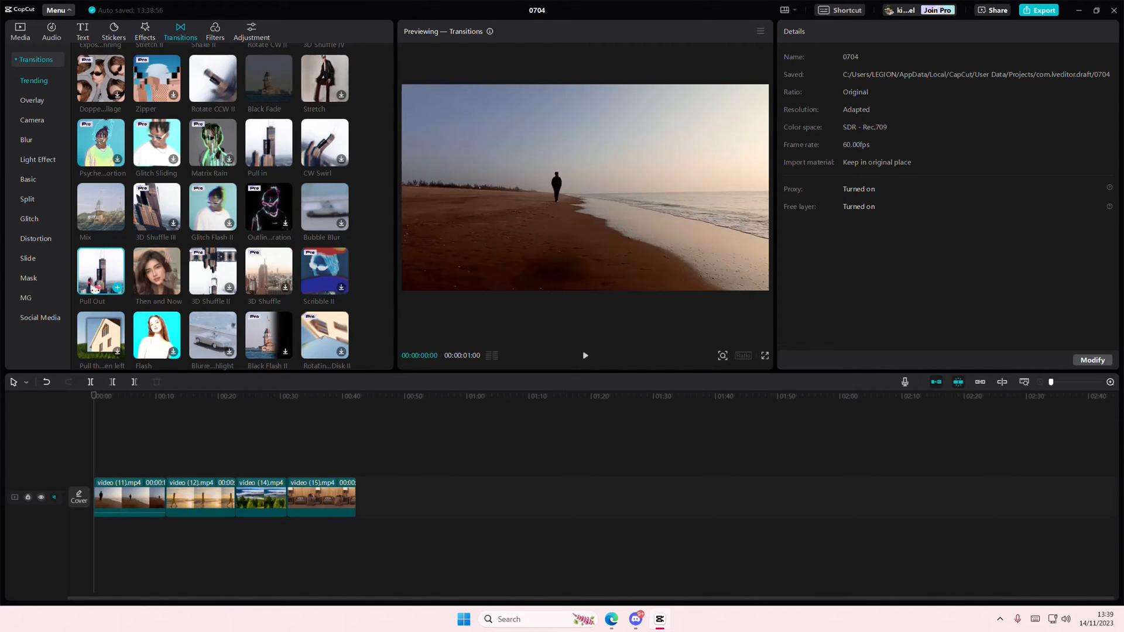
pyautogui.moveTo(116, 288)
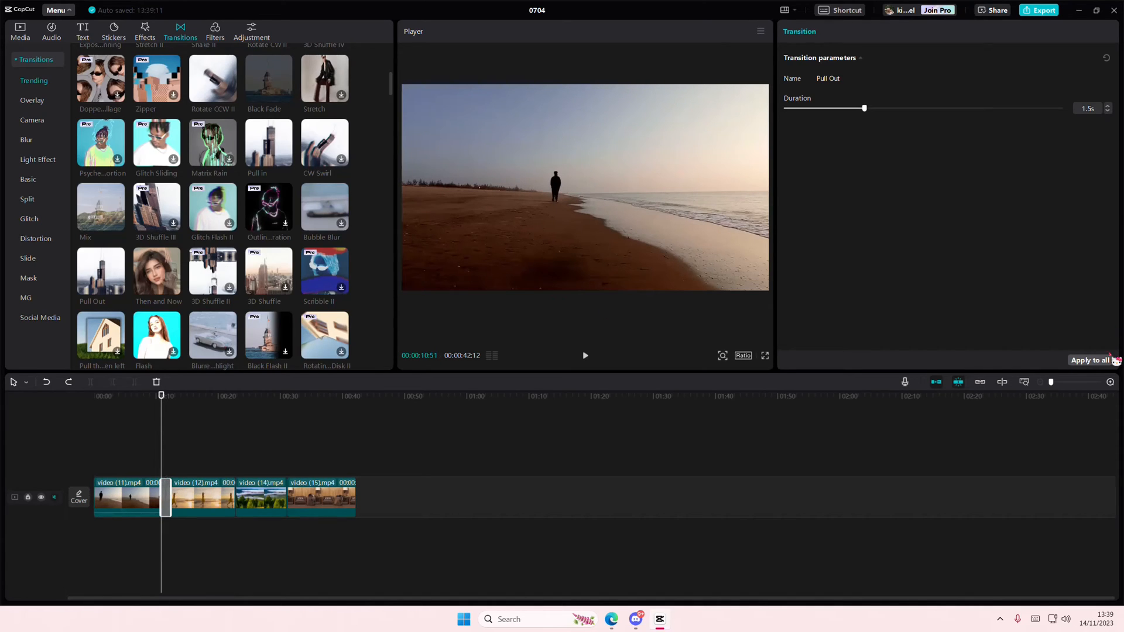
# Step: Apply the 1.5-second Pull Out transition to all cuts between the four clips
pyautogui.click(1088, 360)
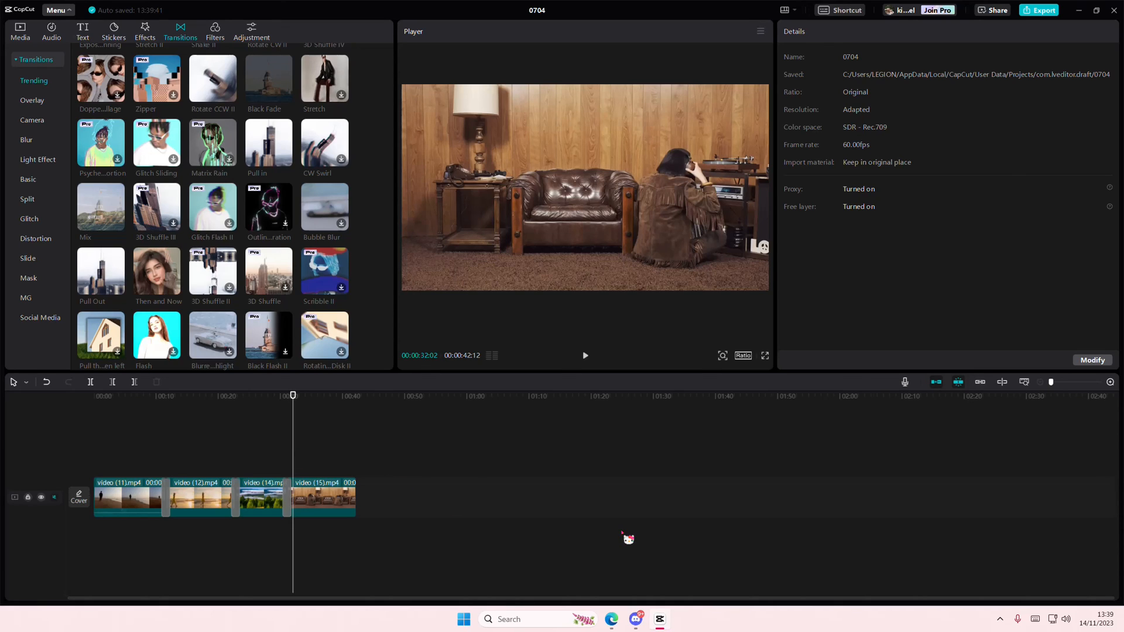
pyautogui.moveTo(1009, 556)
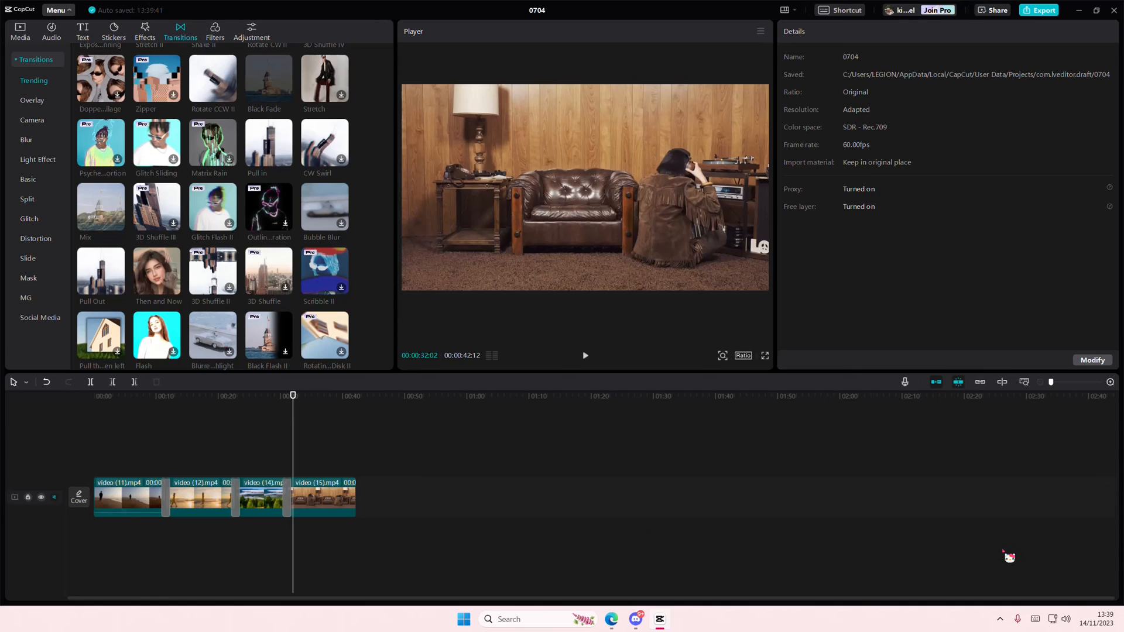